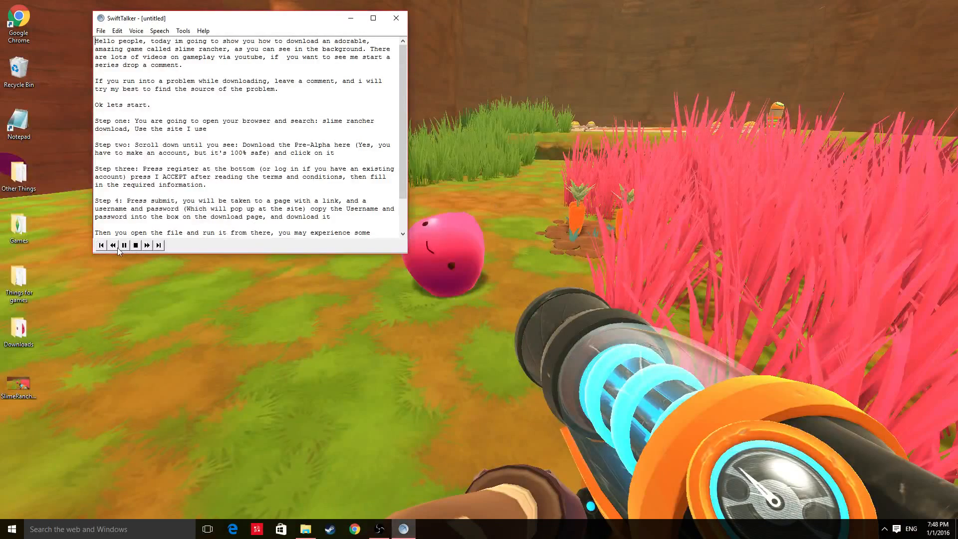
# Play the tutorial notes aloud in SwiftTalker through the introduction and step one
pyautogui.click(124, 245)
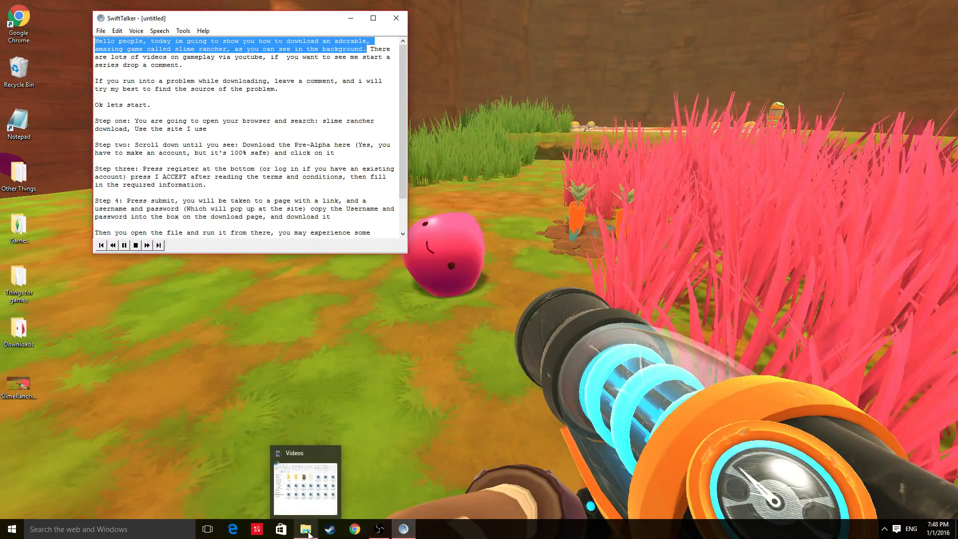
pyautogui.moveTo(340, 466)
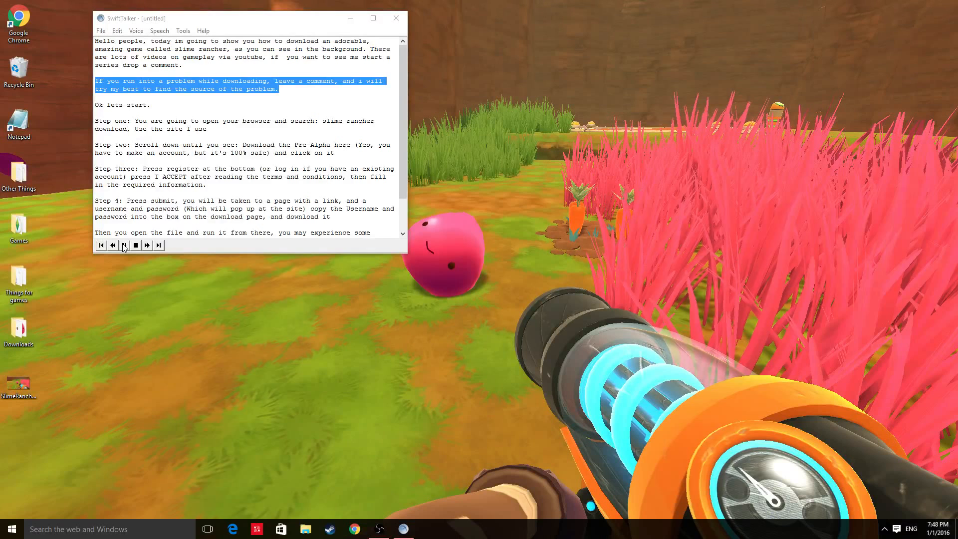
pyautogui.click(123, 245)
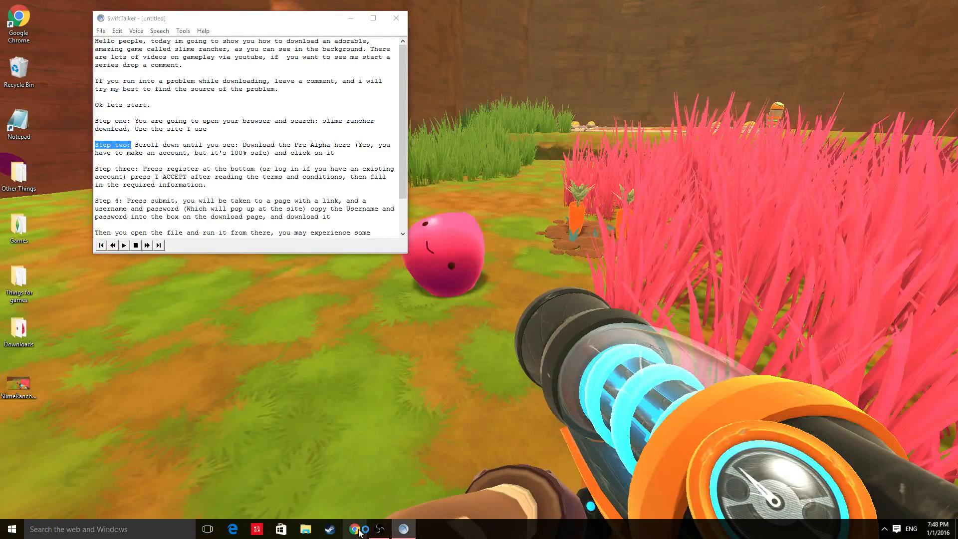
# Search Google for 'slime rancher download' and open the Alpha Beta Gamer pre-alpha result
pyautogui.write('slime rancher download')
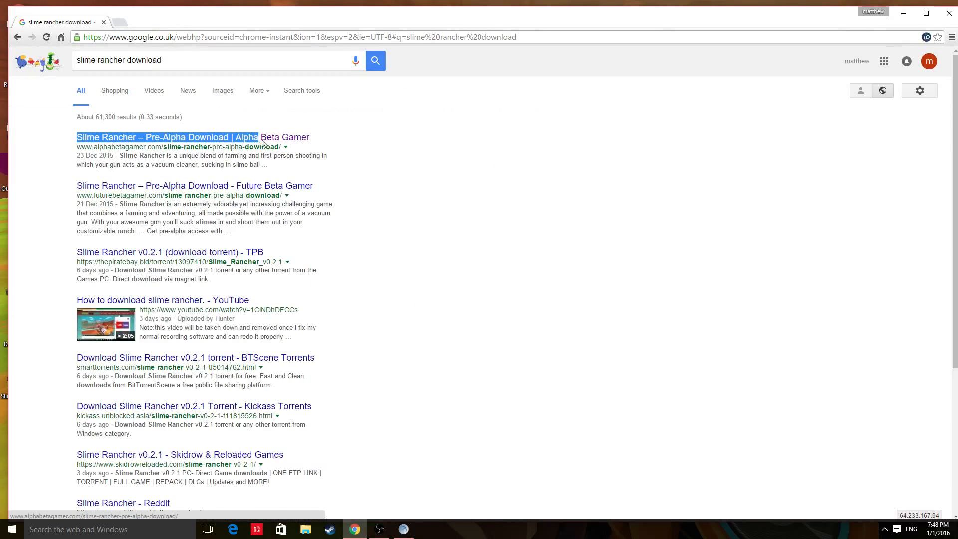
pyautogui.click(166, 136)
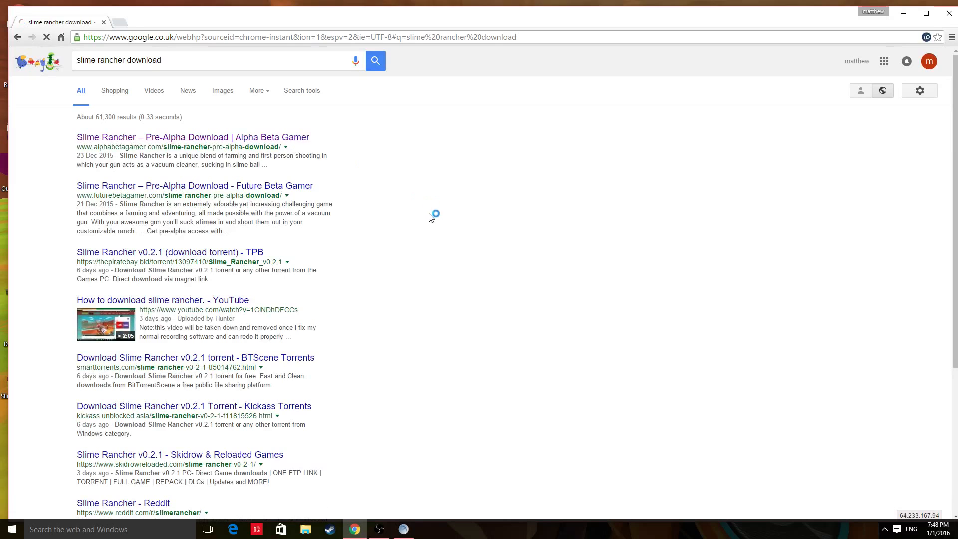
pyautogui.click(192, 137)
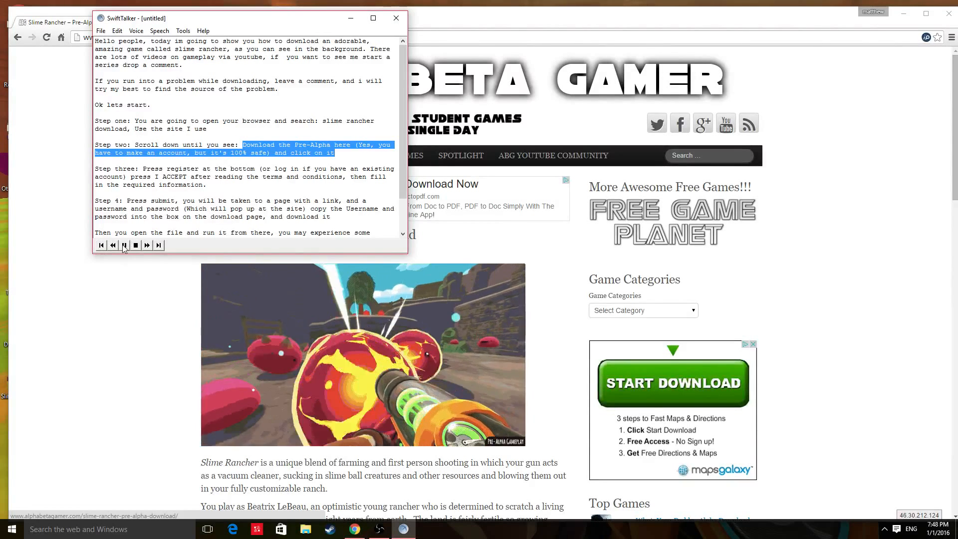
# Follow 'Download the Pre-Alpha Here' to the Monomi Park Forums login page
pyautogui.click(124, 245)
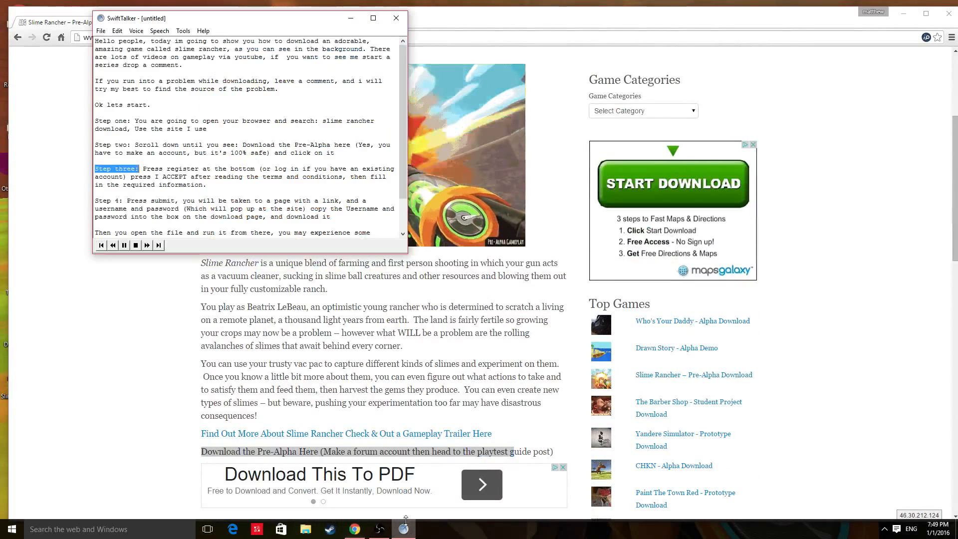
pyautogui.click(123, 245)
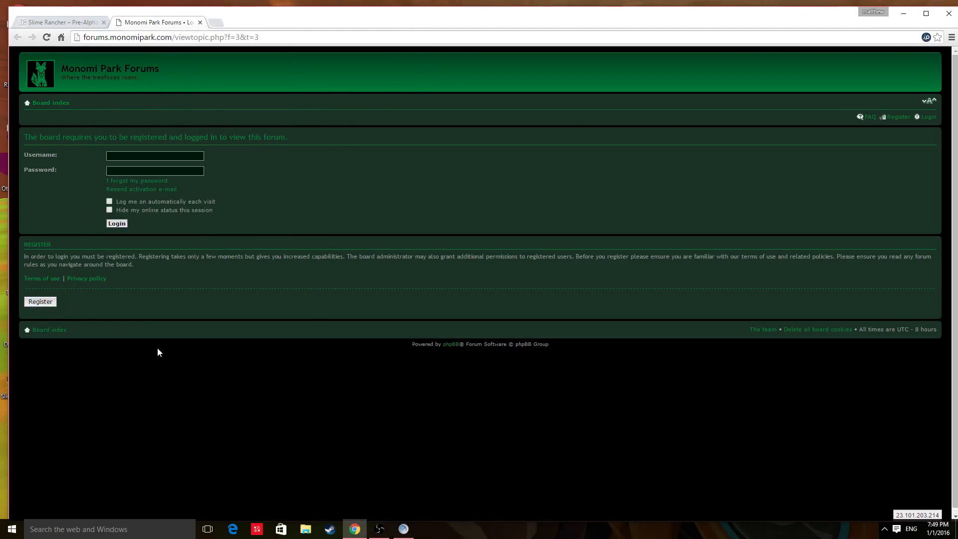
# Register a new forum account and agree to the terms to reach the registration form
pyautogui.click(40, 302)
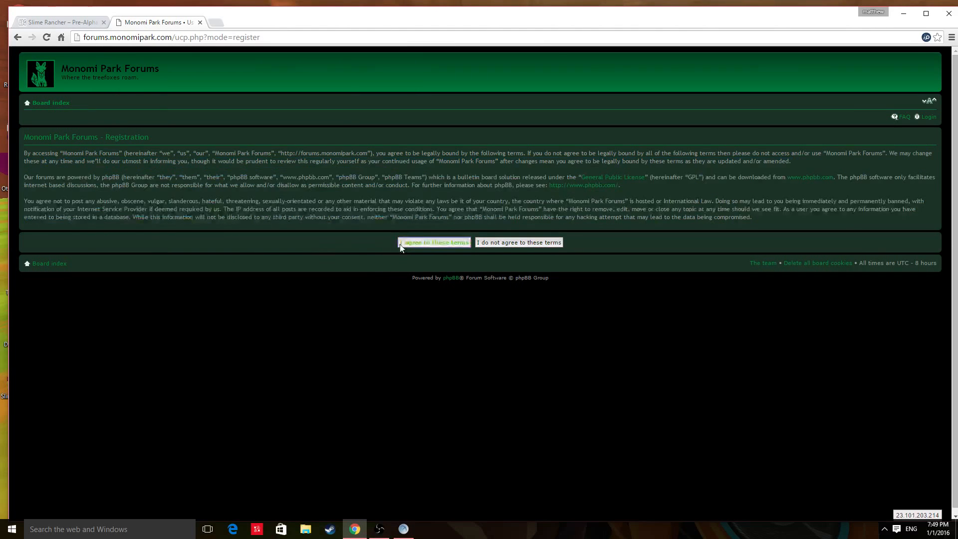
pyautogui.click(433, 242)
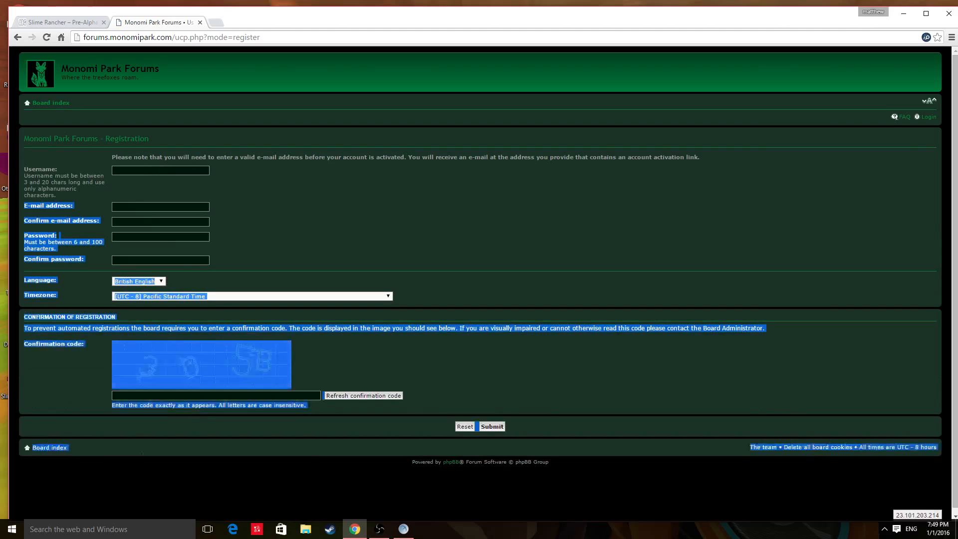
pyautogui.click(402, 528)
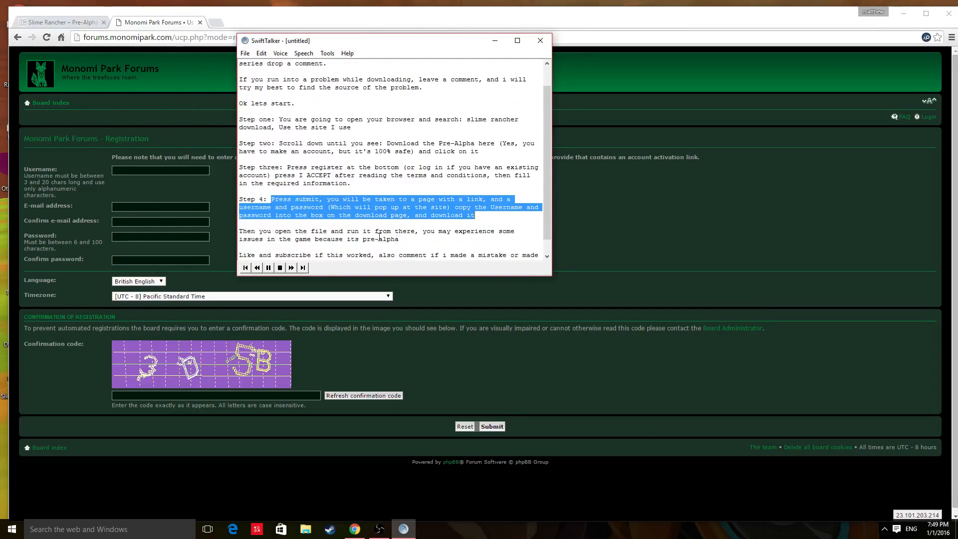
# Let SwiftTalker finish step four and the closing note, stop playback and bring the window forward
pyautogui.scroll(-3)
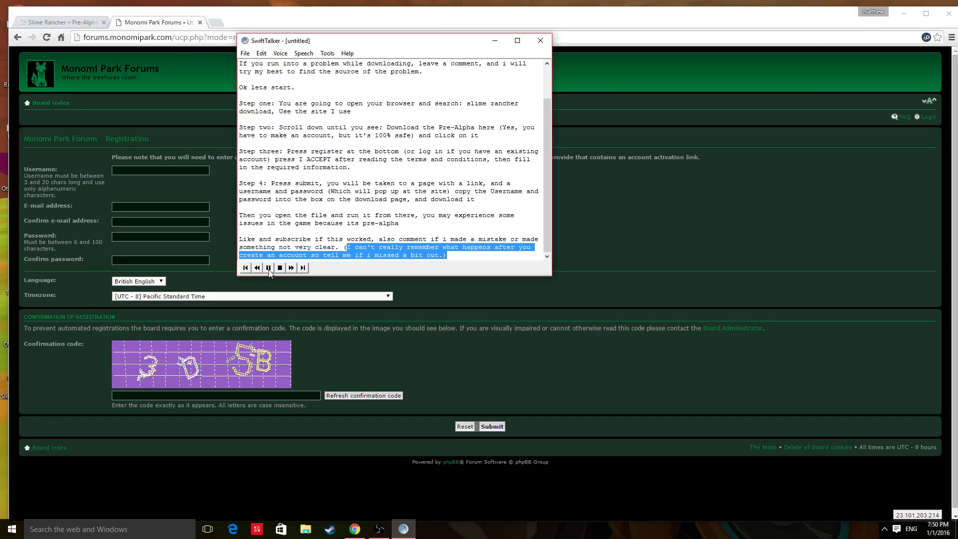
pyautogui.click(269, 267)
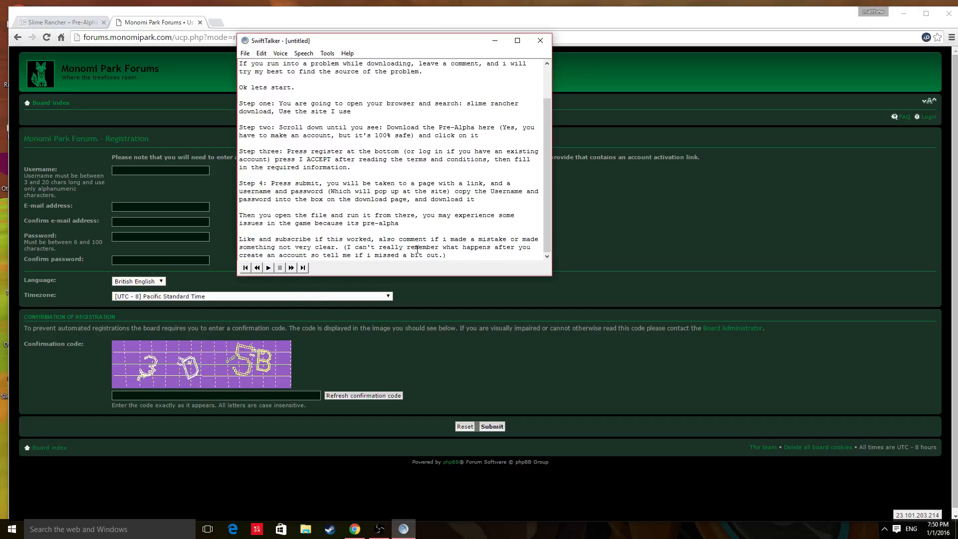
pyautogui.click(539, 41)
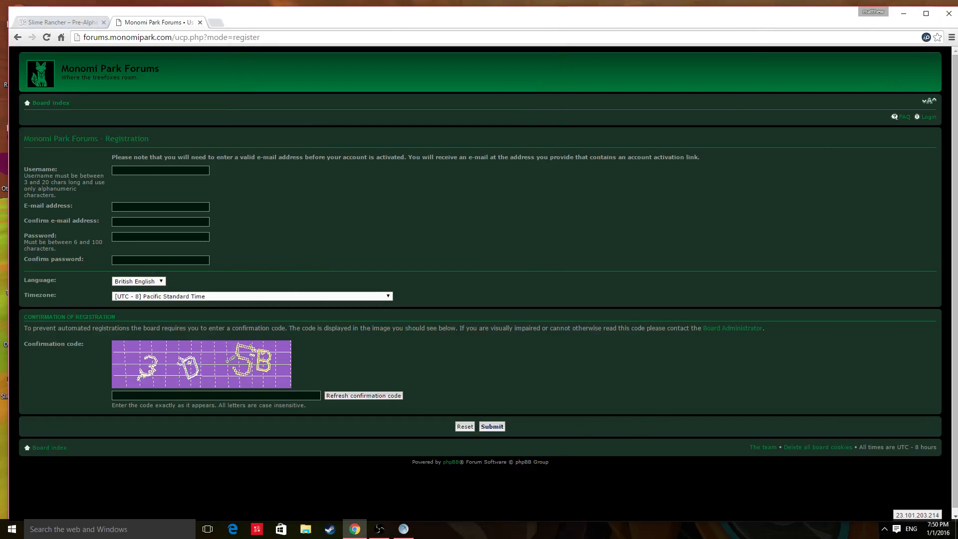
pyautogui.click(402, 528)
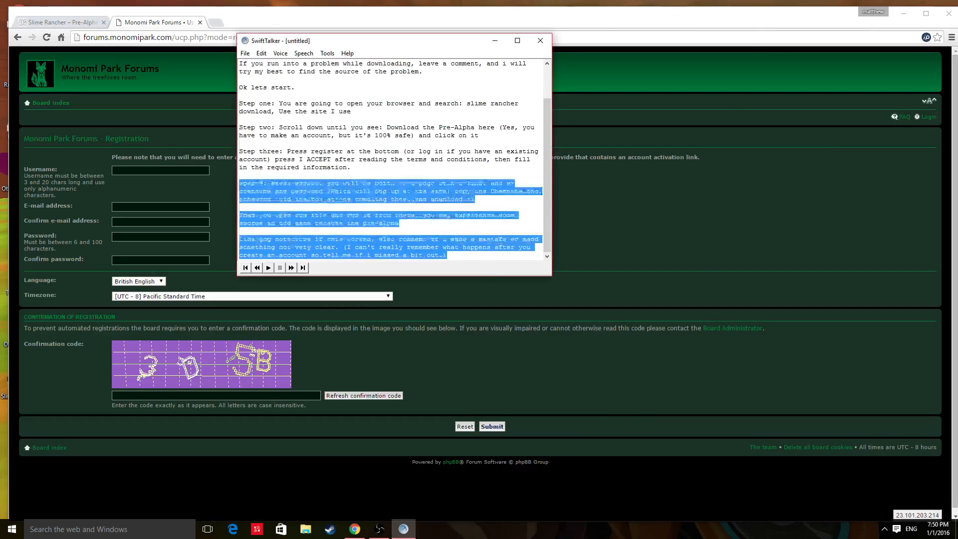
# Replace the notes with a 'Thank you... please drop a like' message and have it spoken
pyautogui.write('Tnh')
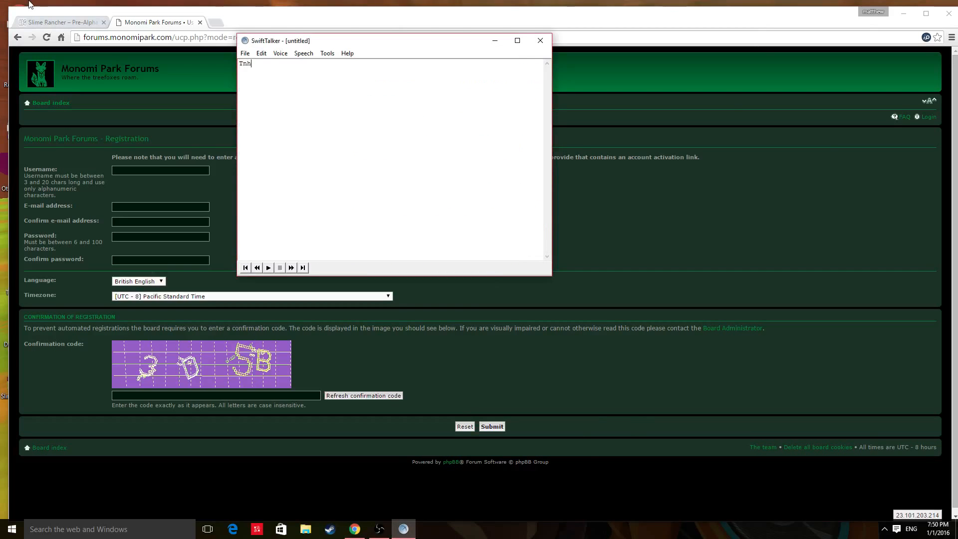
pyautogui.write('Thank you for watchin')
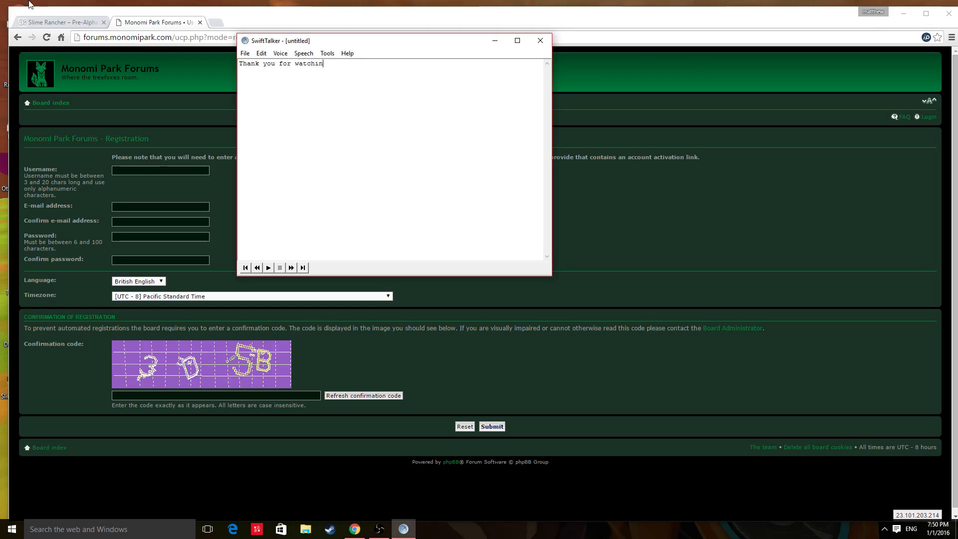
pyautogui.write('g, please d')
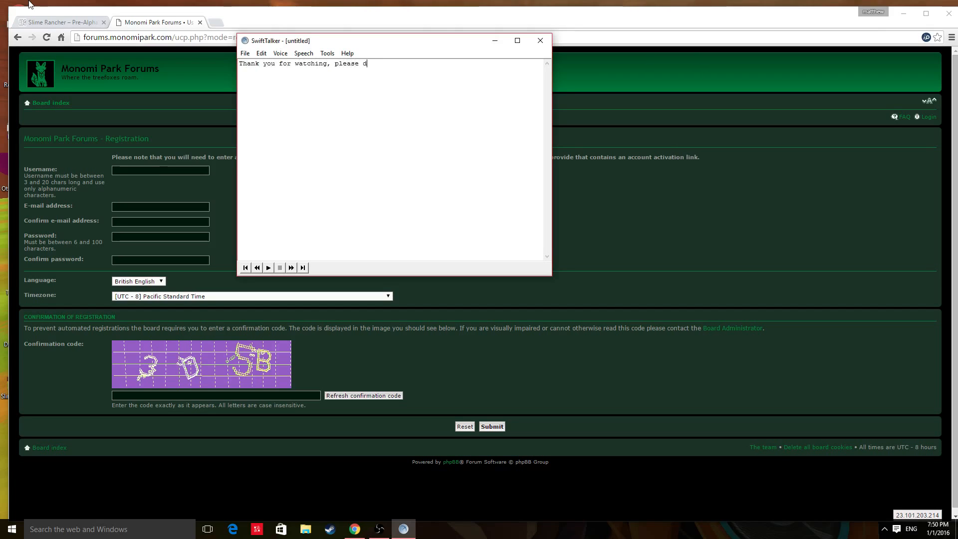
pyautogui.write('rop a like and subscribe id t')
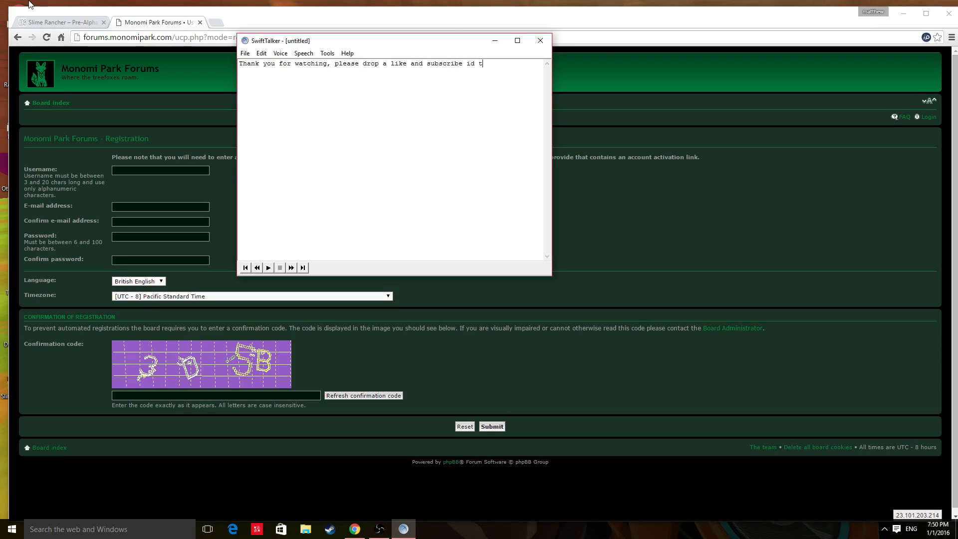
pyautogui.write('his helped')
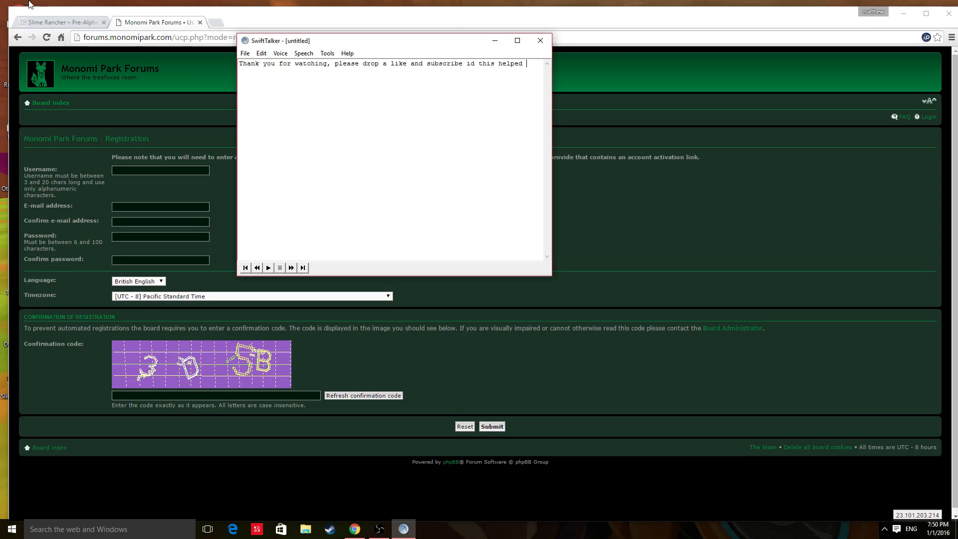
pyautogui.write('you')
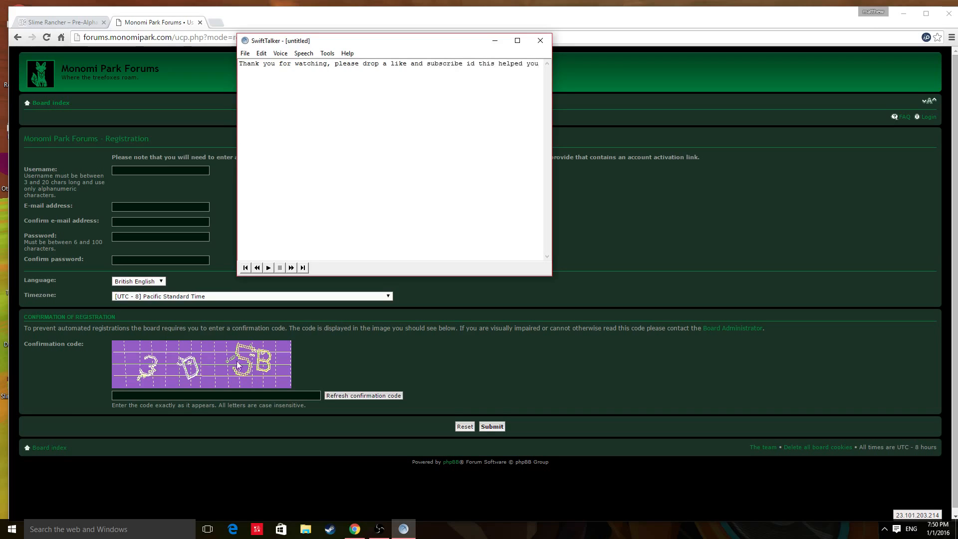
pyautogui.click(267, 268)
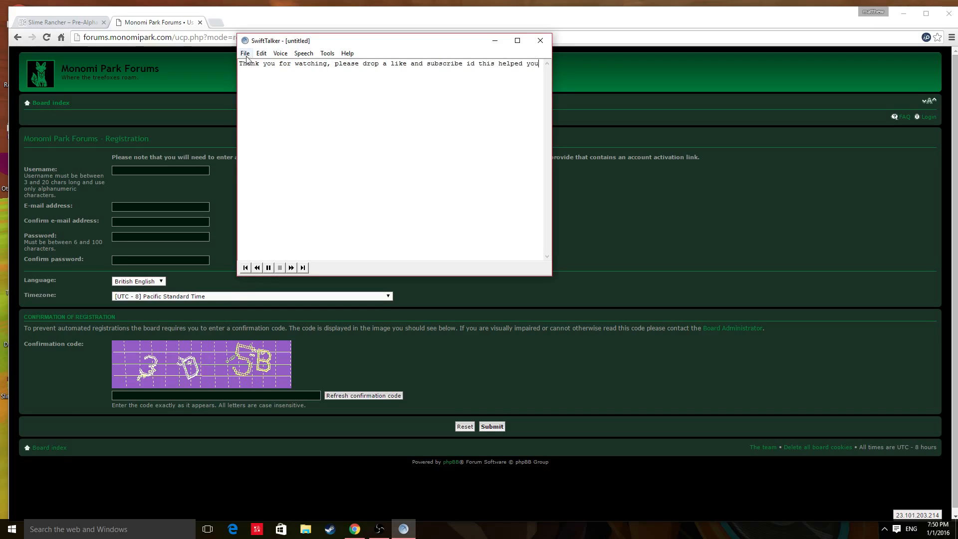
pyautogui.click(269, 267)
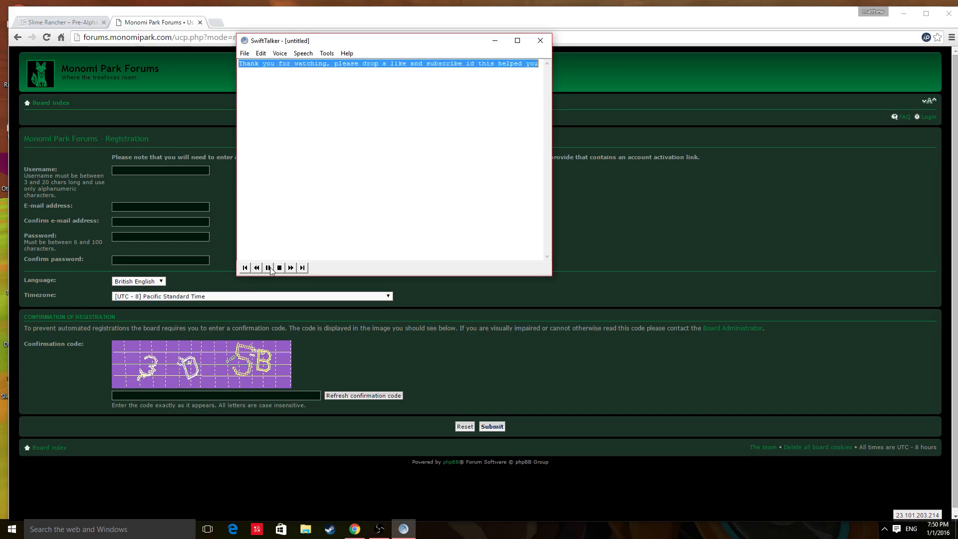